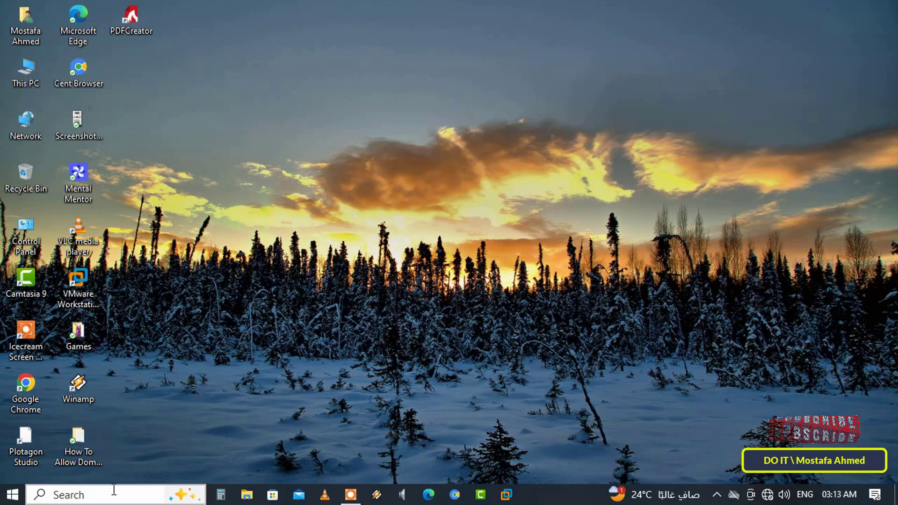
- Search Windows for 'regis' to find and launch Registry Editor
{"action": "type", "text": "r"}
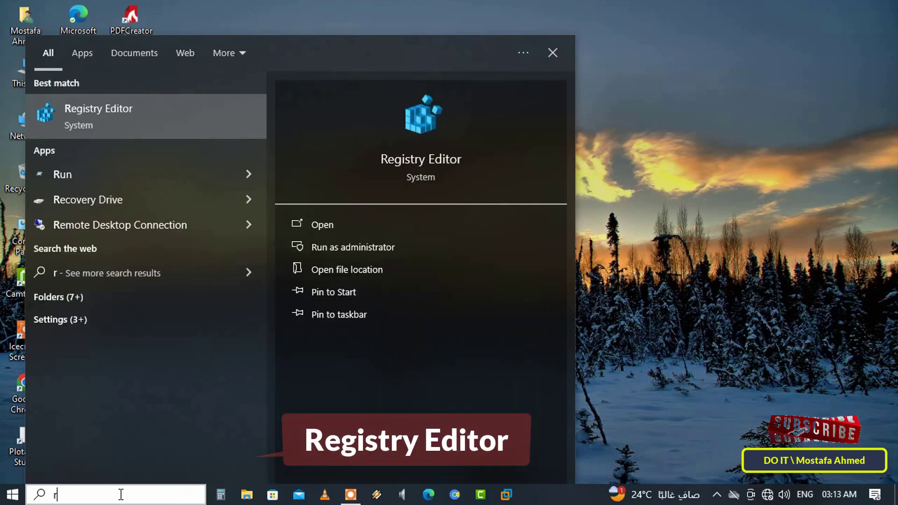
{"action": "type", "text": "egis"}
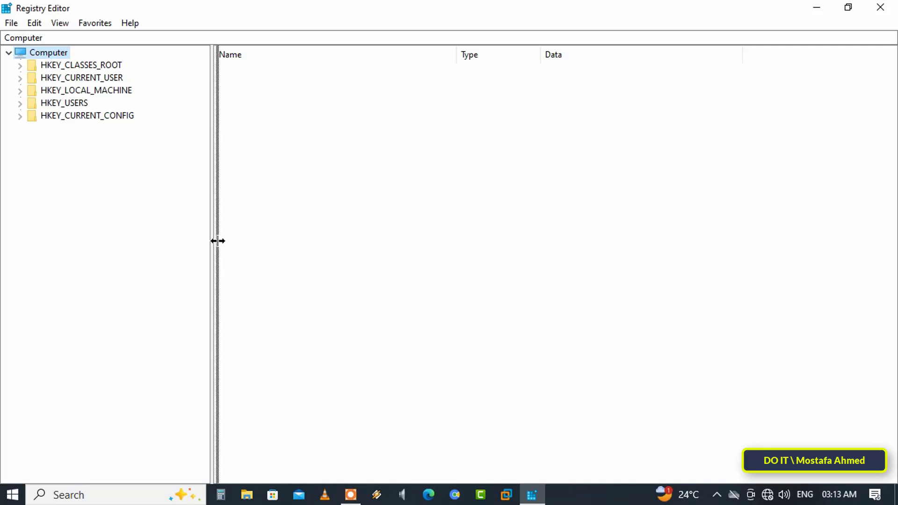
- Navigate the key tree to HKEY_LOCAL_MACHINE\SOFTWARE\Microsoft\Windows NT\CurrentVersion
{"action": "left_click", "coordinate": [85, 90]}
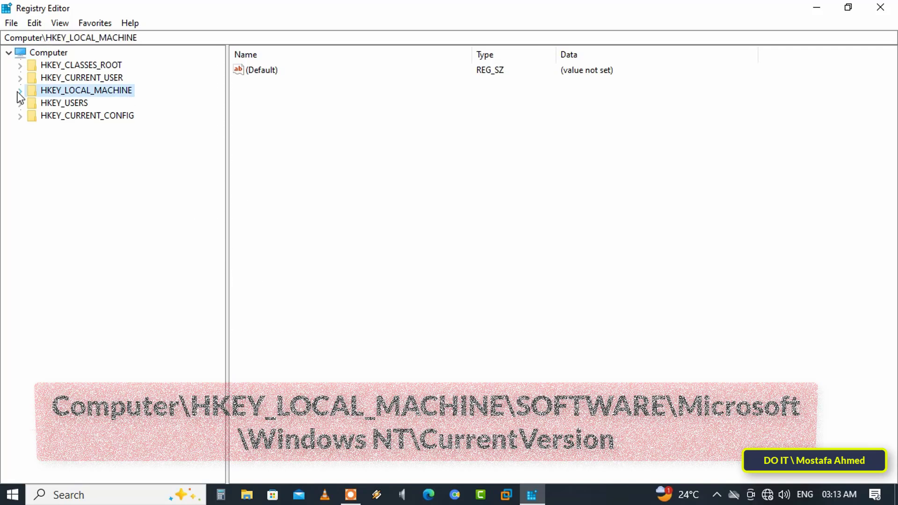
{"action": "left_click", "coordinate": [20, 90]}
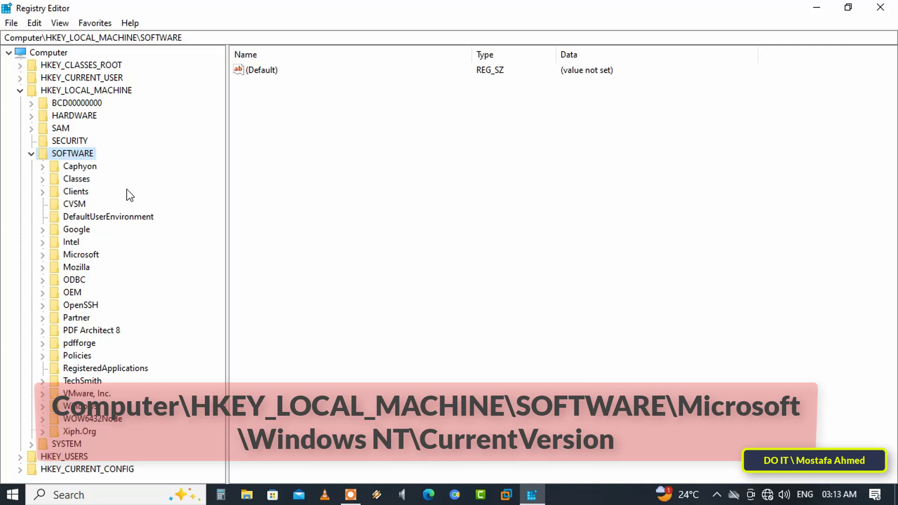
{"action": "left_click", "coordinate": [81, 254]}
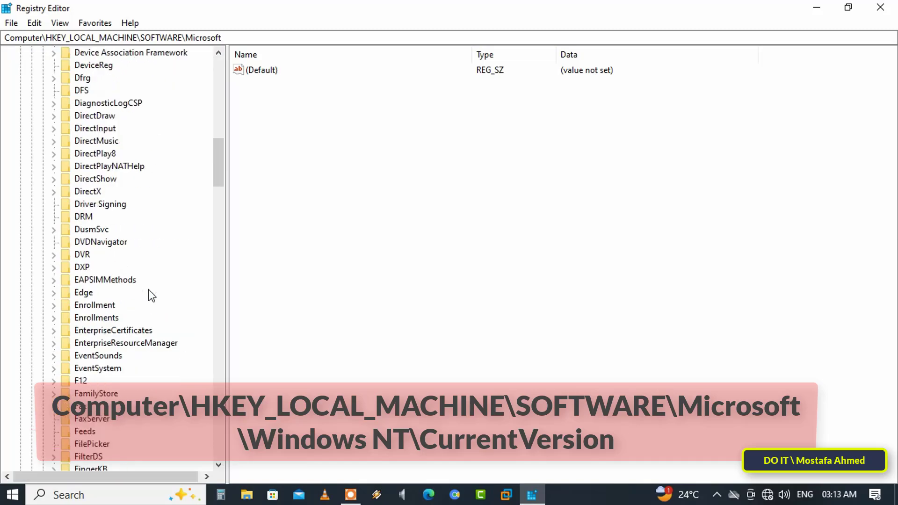
{"action": "scroll", "scroll_direction": "down", "scroll_amount": 3}
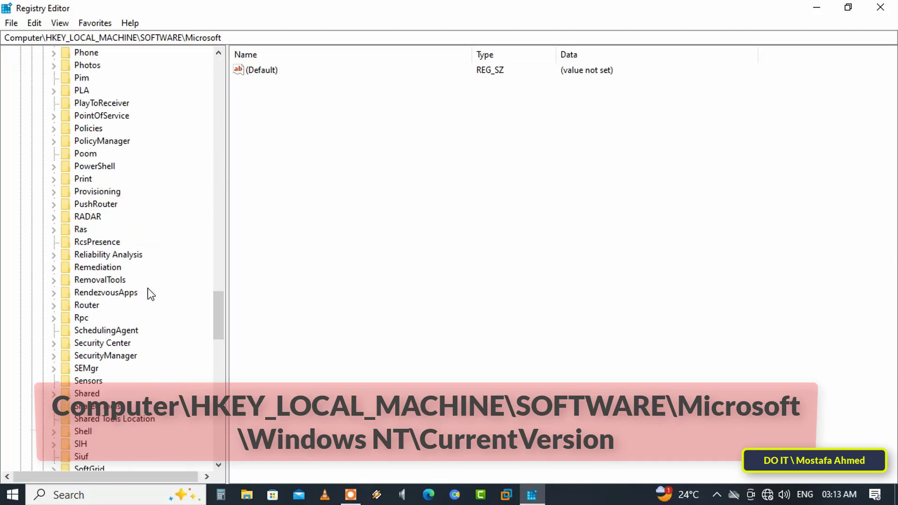
{"action": "scroll", "scroll_direction": "down", "scroll_amount": 3}
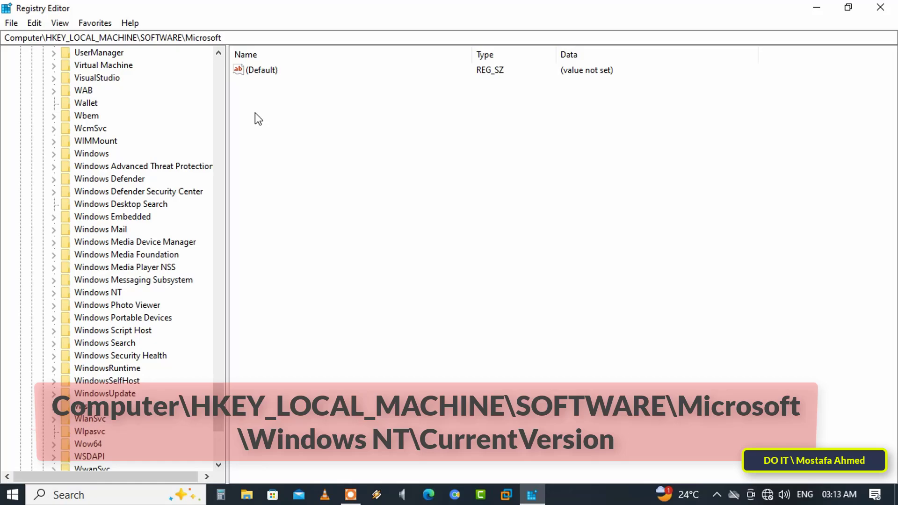
{"action": "left_click", "coordinate": [112, 305]}
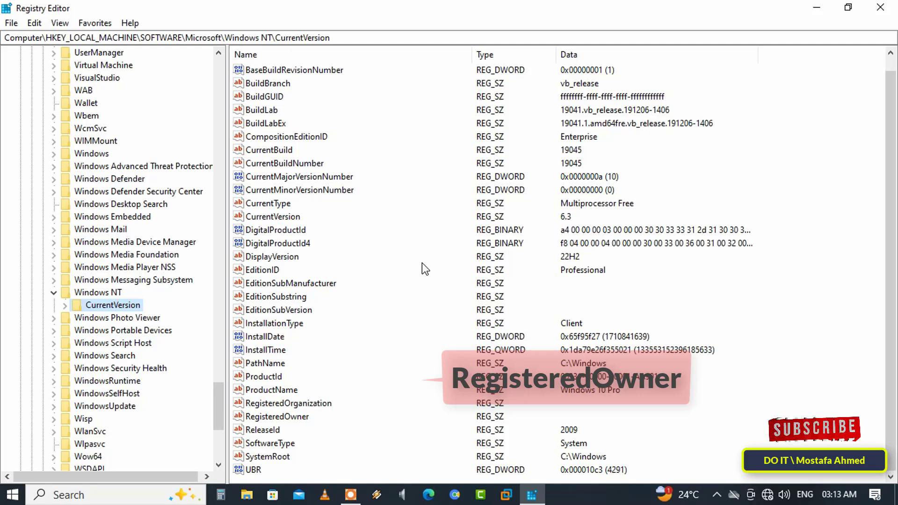
- Change RegisteredOwner's value data to 'Mostafa Ahmed'
{"action": "left_click", "coordinate": [278, 416]}
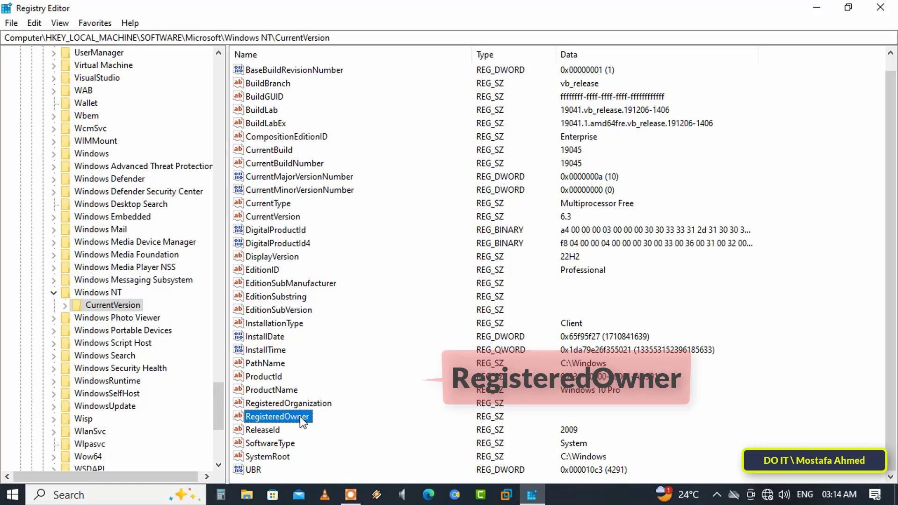
{"action": "double_click", "coordinate": [277, 416]}
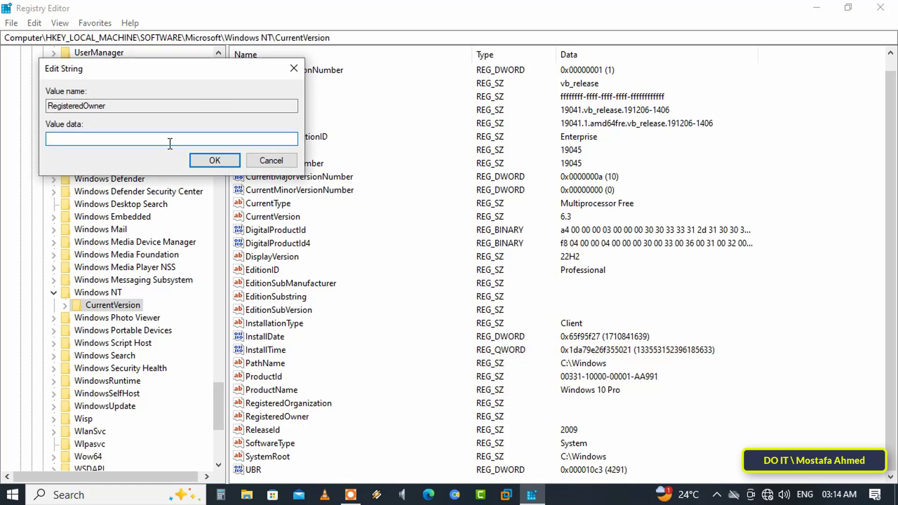
{"action": "type", "text": "M"}
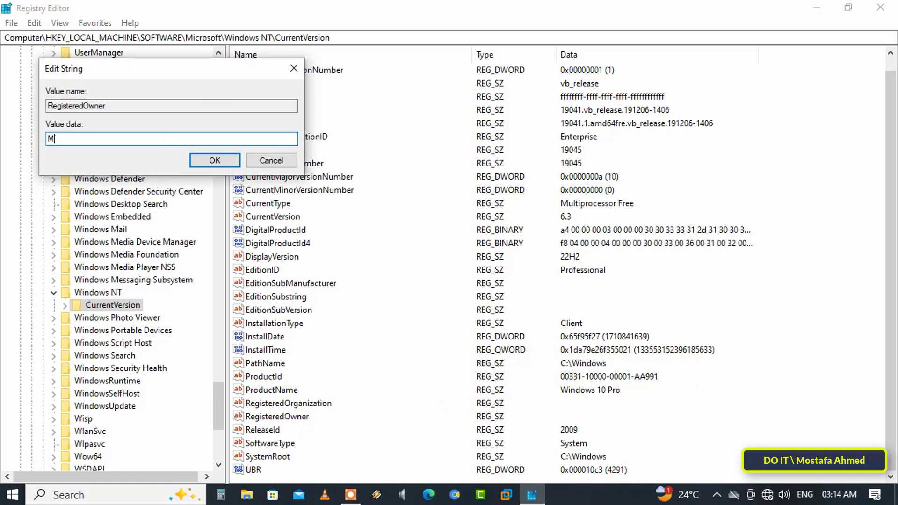
{"action": "type", "text": "ostafa"}
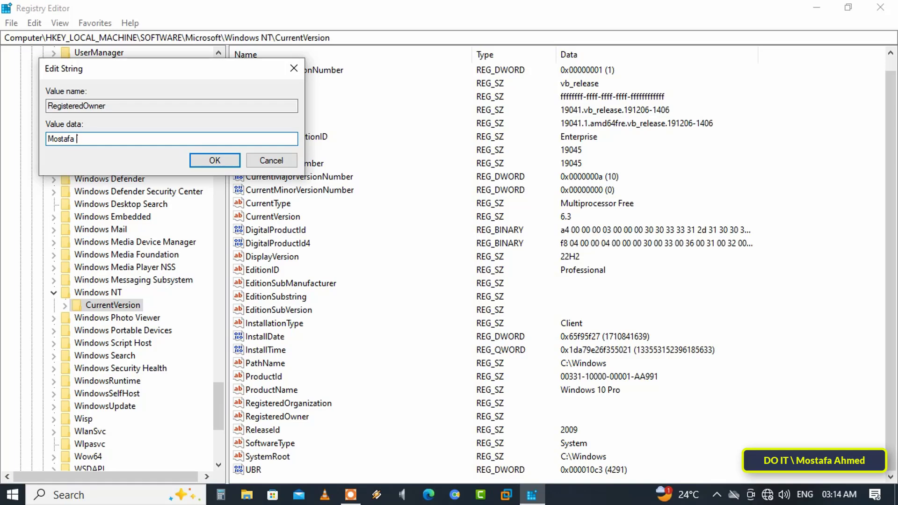
{"action": "type", "text": "Ahmed"}
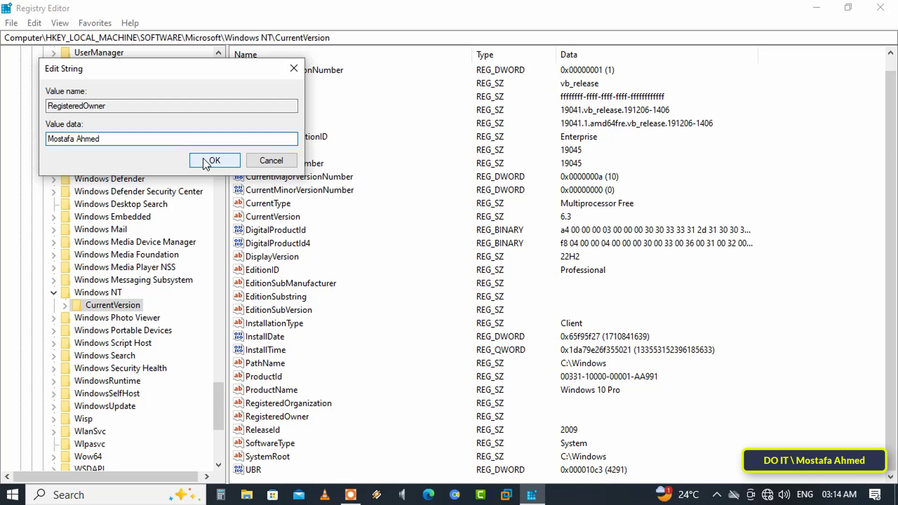
{"action": "left_click", "coordinate": [214, 160]}
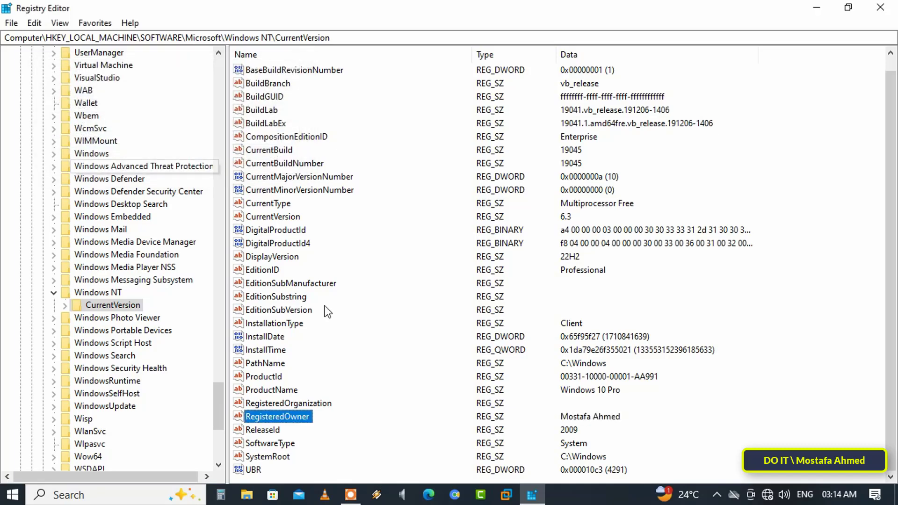
- Enter 'DO IT' as RegisteredOrganization's value data and confirm
{"action": "double_click", "coordinate": [289, 403]}
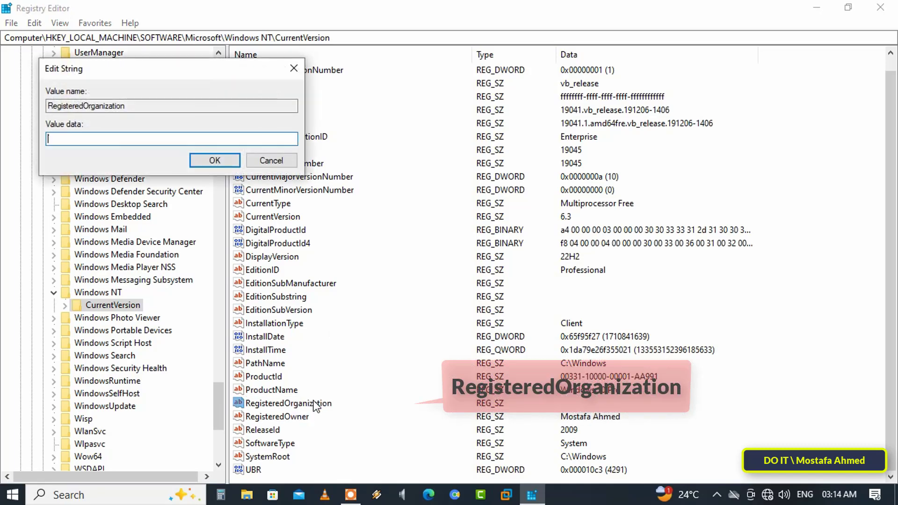
{"action": "mouse_move", "coordinate": [161, 139]}
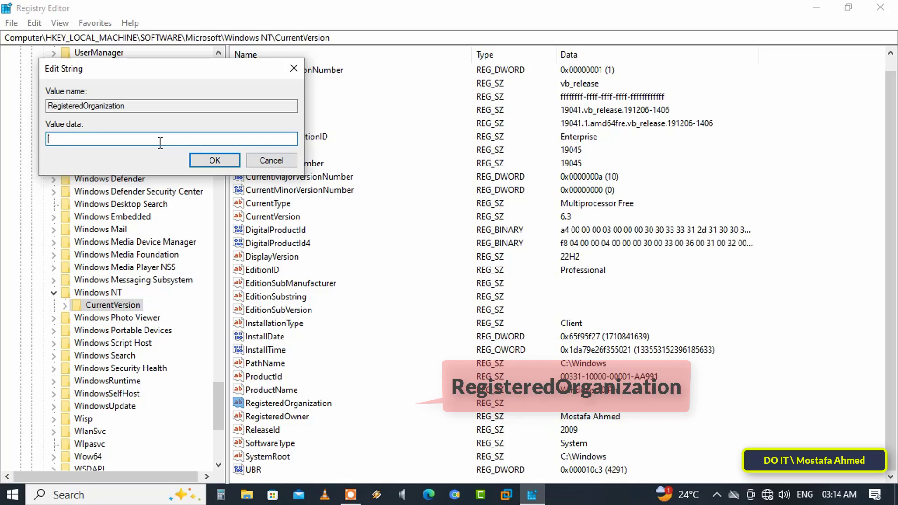
{"action": "type", "text": "DO IT"}
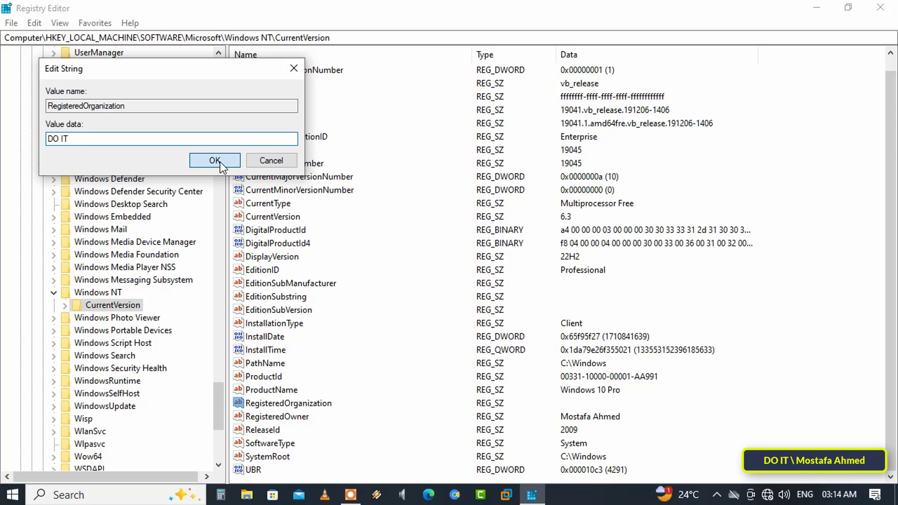
{"action": "left_click", "coordinate": [214, 160]}
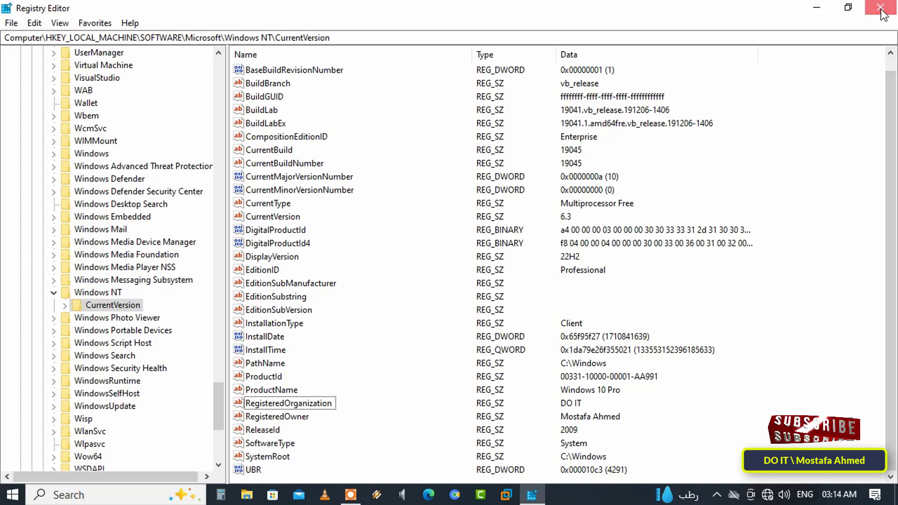
- Close Registry Editor and run winver.exe to display About Windows
{"action": "left_click", "coordinate": [887, 7]}
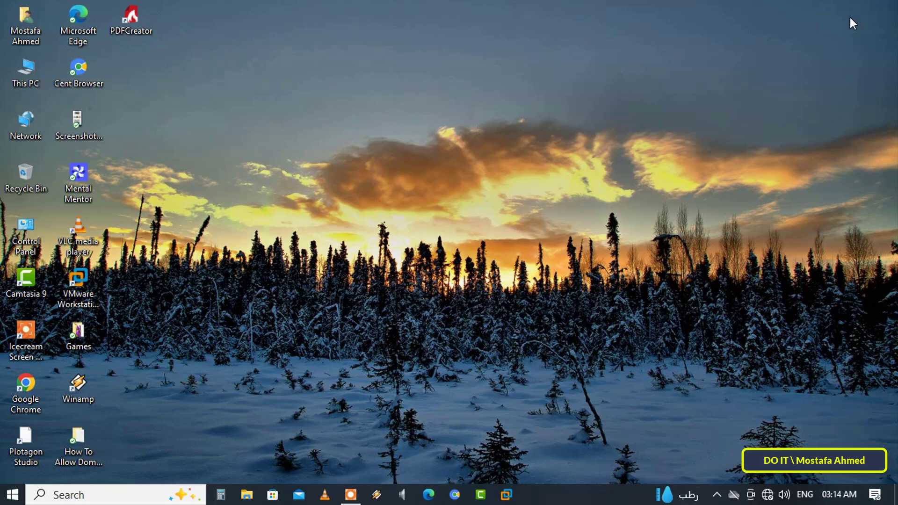
{"action": "mouse_move", "coordinate": [847, 26]}
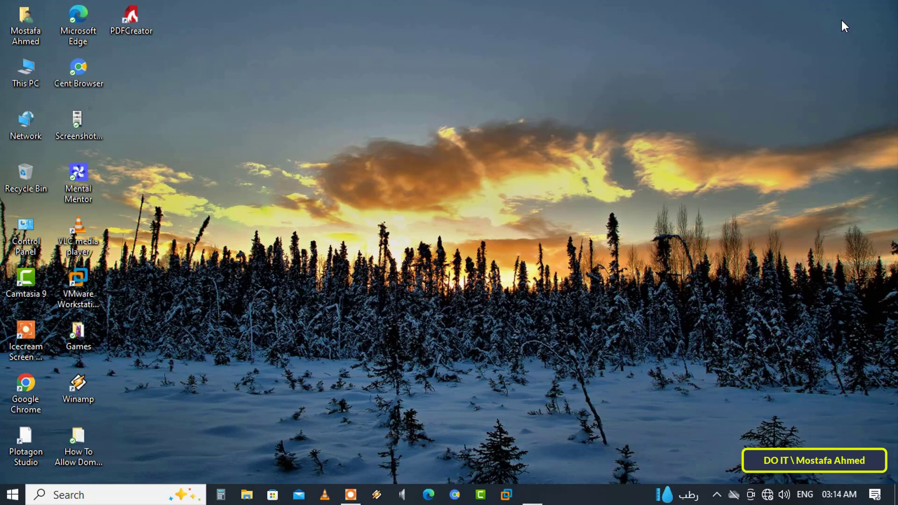
{"action": "type", "text": "winver.exe"}
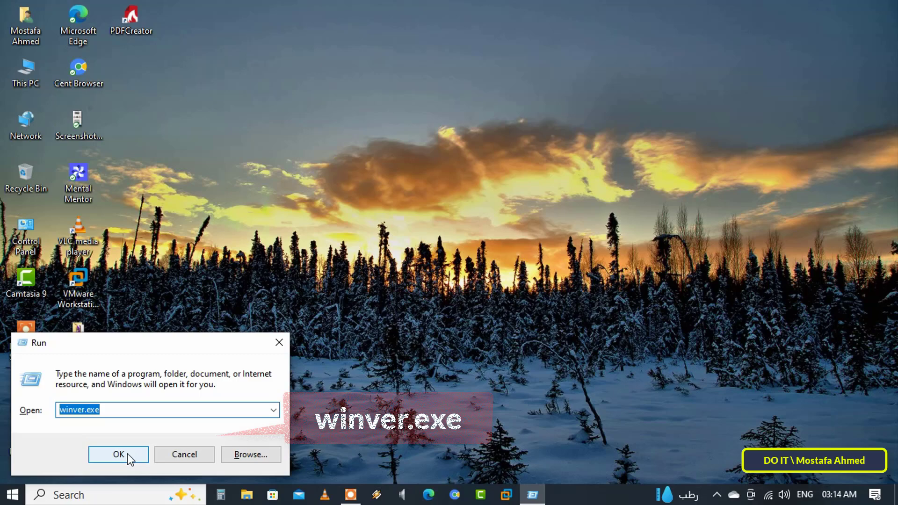
{"action": "left_click", "coordinate": [118, 454]}
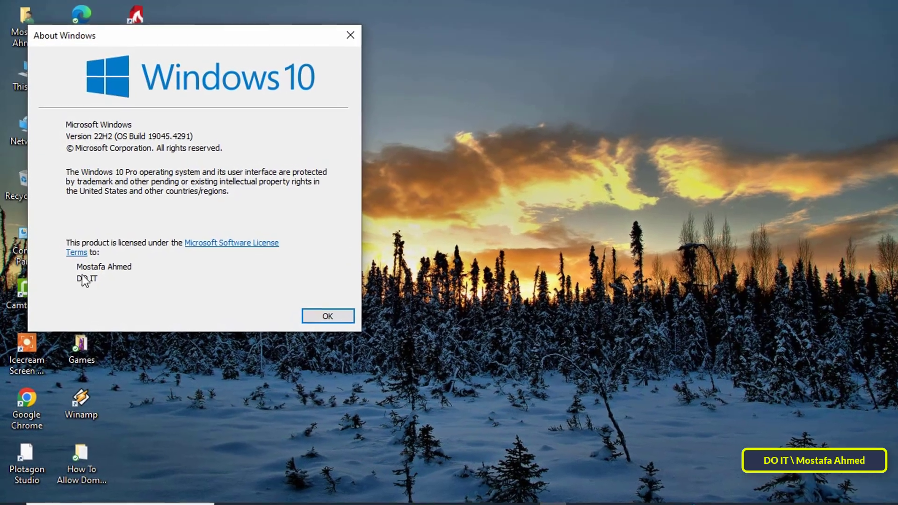